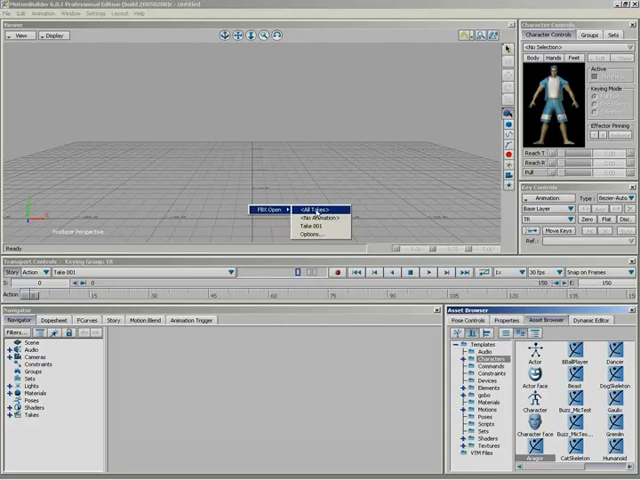
Load the Aragor character into the empty scene via FBX Merge, standing in T-pose.
click(310, 208)
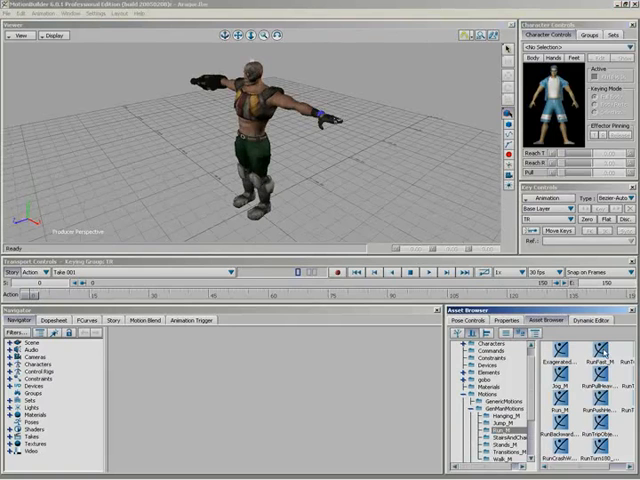
Place the Run Fast clip on Aragor's character track in the Story window.
click(114, 320)
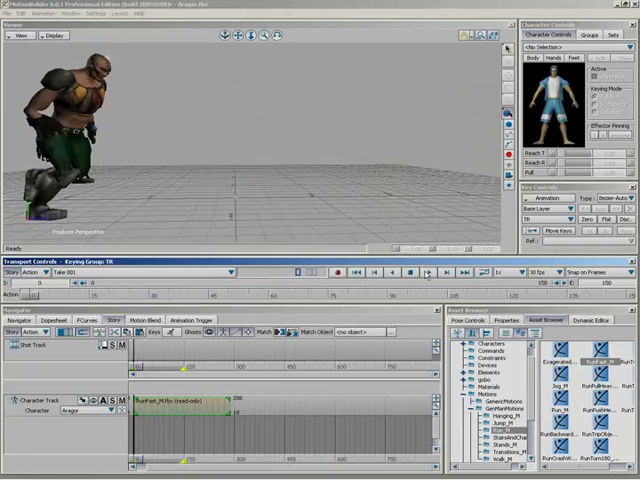
click(424, 272)
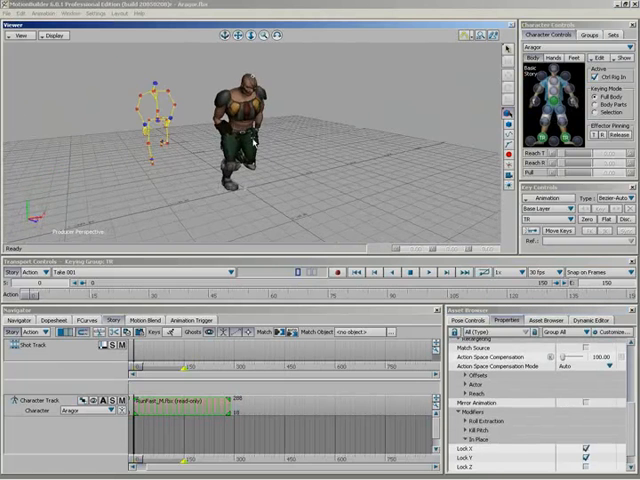
Turn off Aragor's control rig display from the Character Controls Show menu.
click(428, 272)
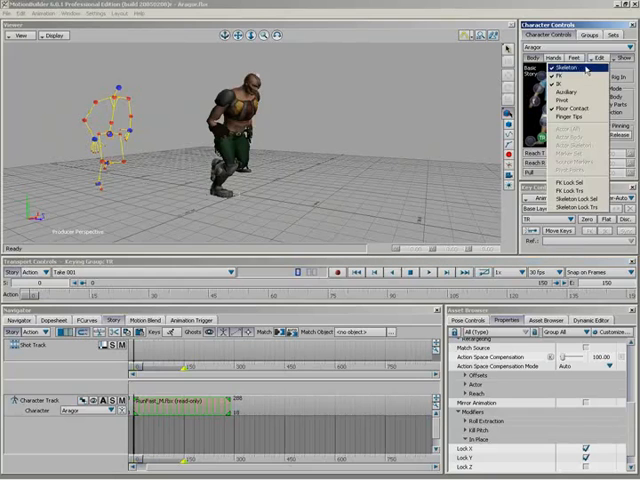
click(552, 68)
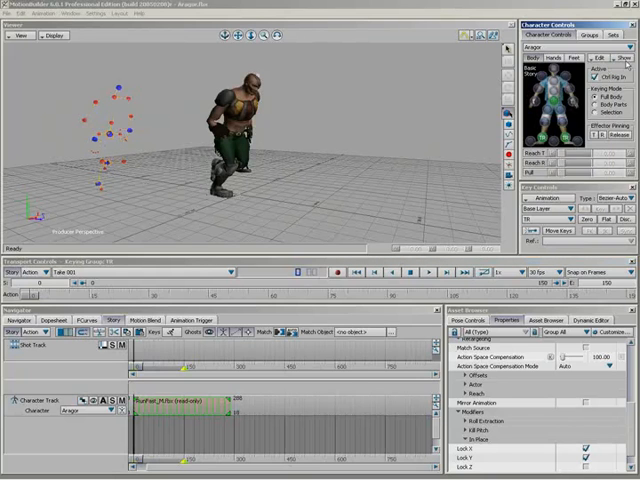